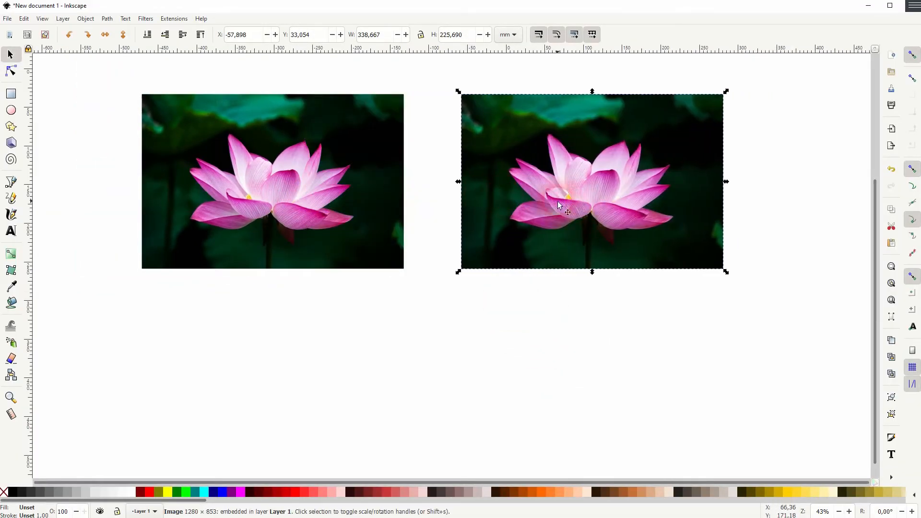
# - Place a third lotus copy directly below the right-hand photo and align it
pyautogui.moveTo(592, 181); pyautogui.dragTo(623, 378)
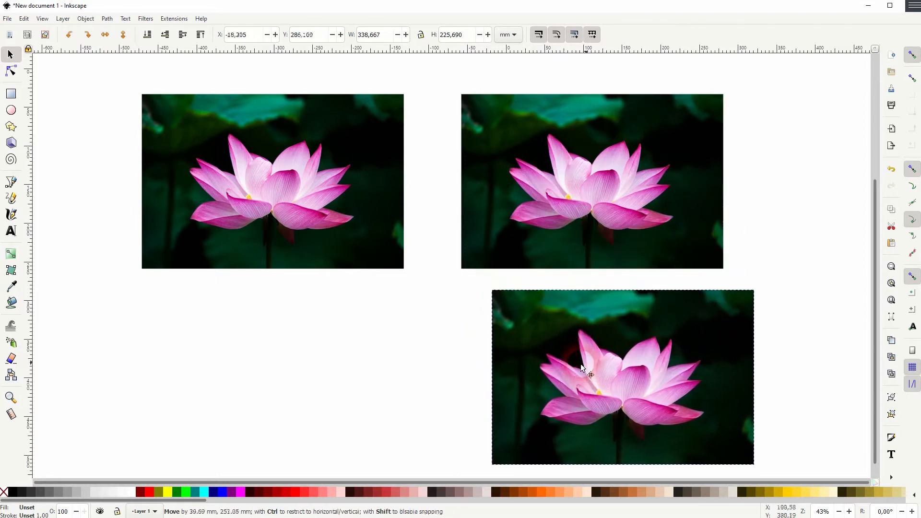
pyautogui.moveTo(590, 376); pyautogui.dragTo(567, 376)
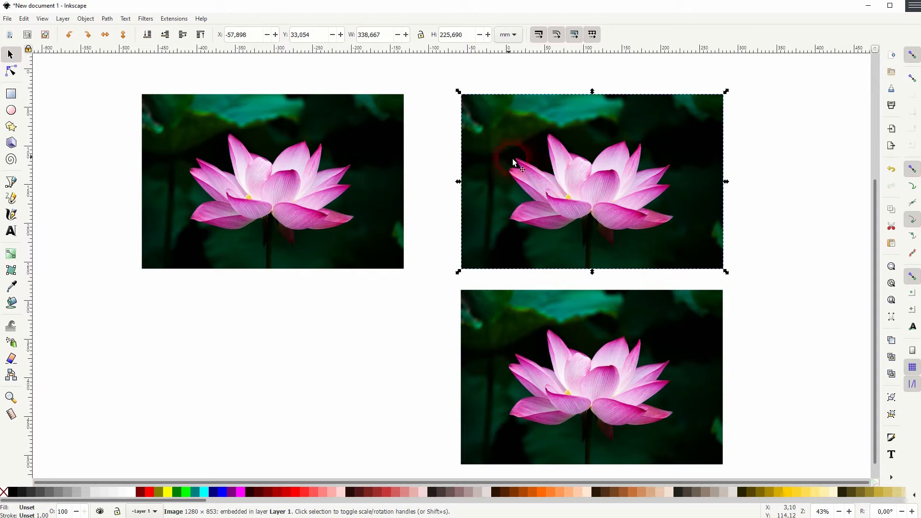
# - Bring up the Raster Blur extension for the right-hand copy with live preview on
pyautogui.click(174, 18)
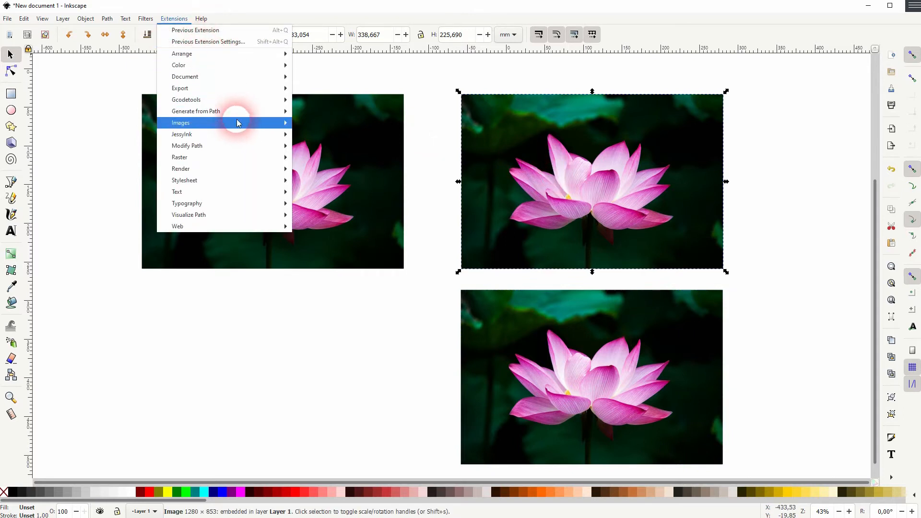
pyautogui.moveTo(179, 157)
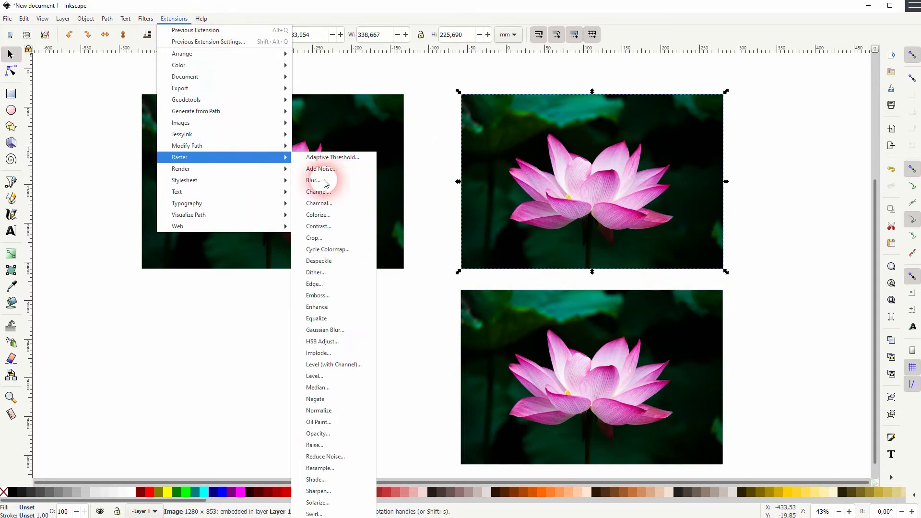
pyautogui.click(312, 180)
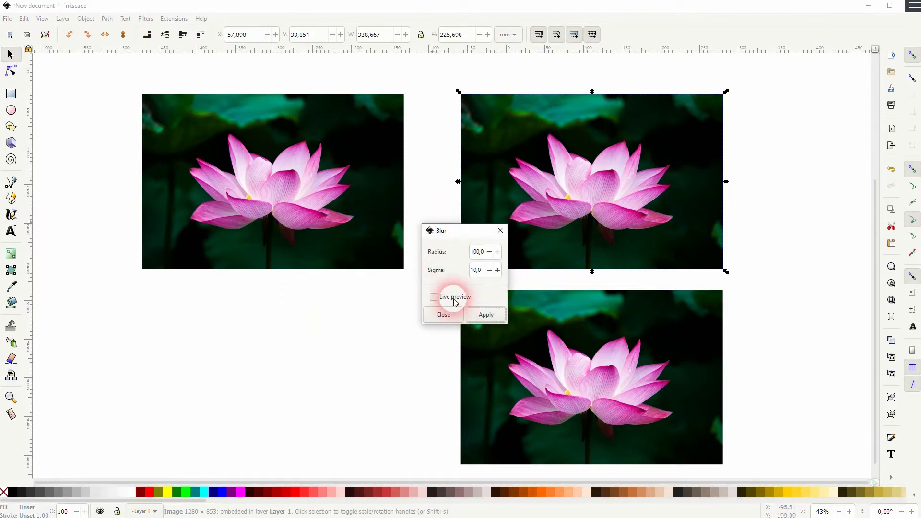
pyautogui.click(433, 297)
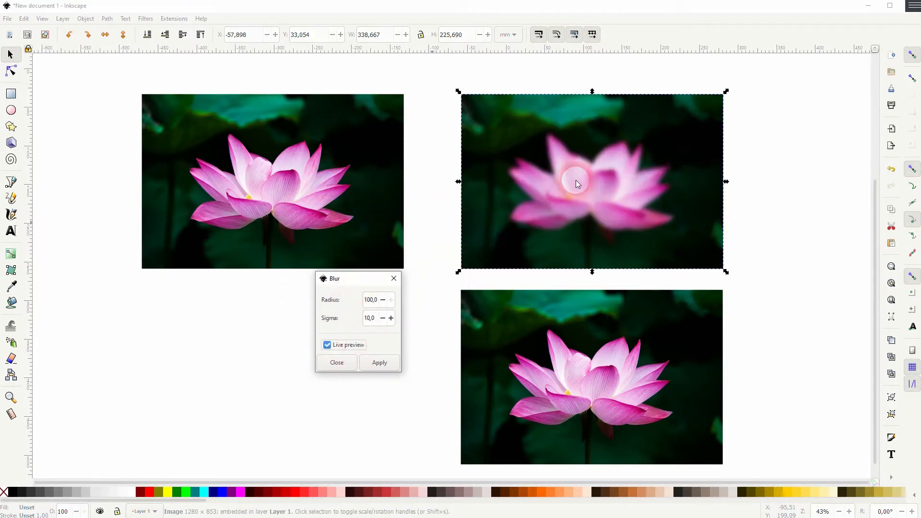
pyautogui.click(382, 300)
pyautogui.write('10')
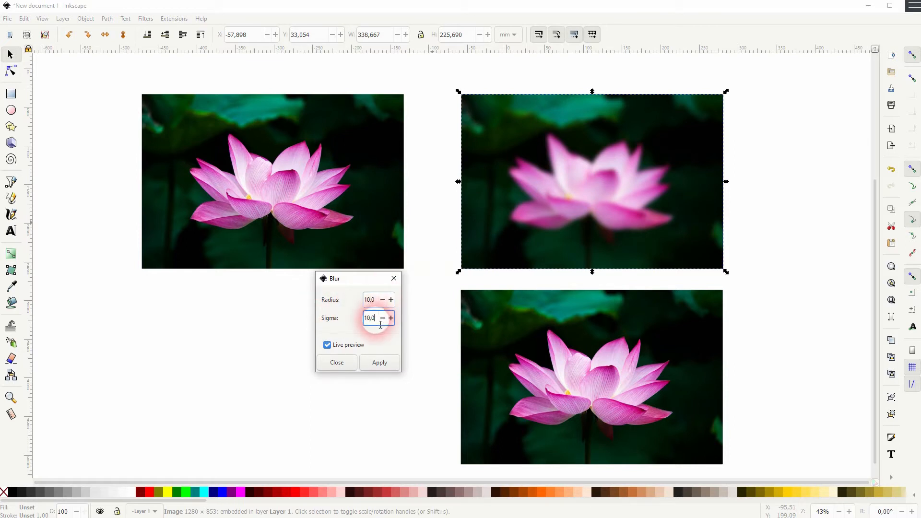
# - Settle the blur at radius 20 and sigma 3, then switch live preview off
pyautogui.click(368, 318)
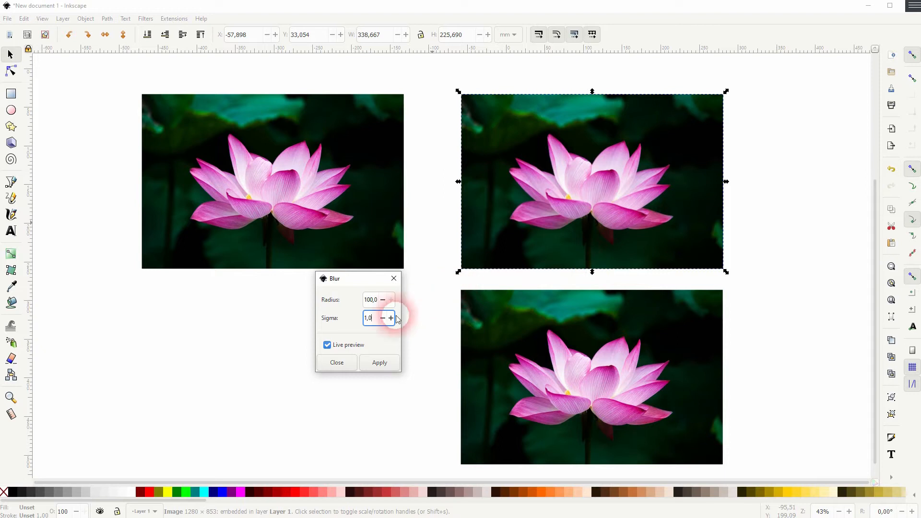
pyautogui.click(391, 317)
pyautogui.write('20')
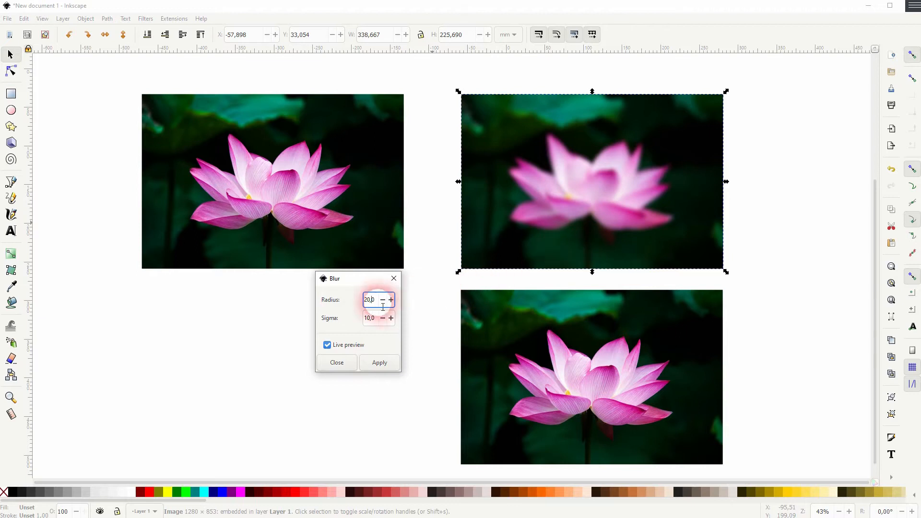
pyautogui.click(368, 318)
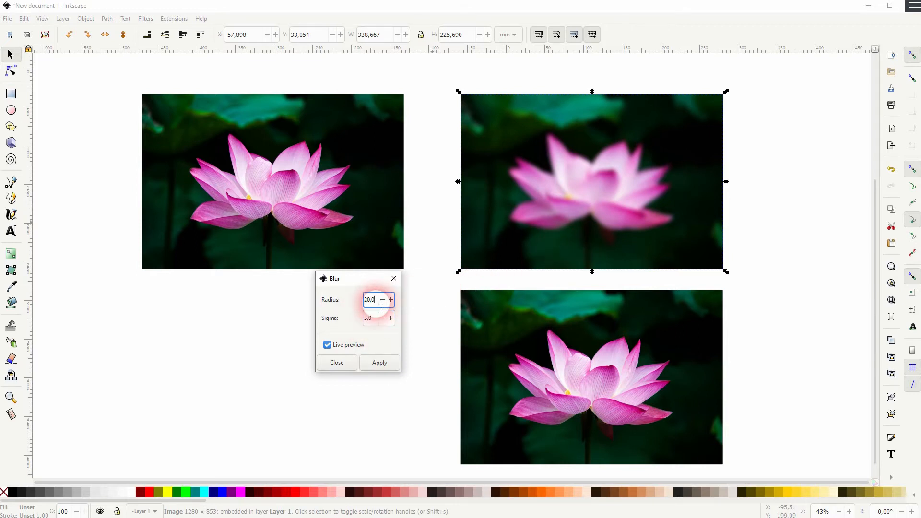
pyautogui.click(379, 363)
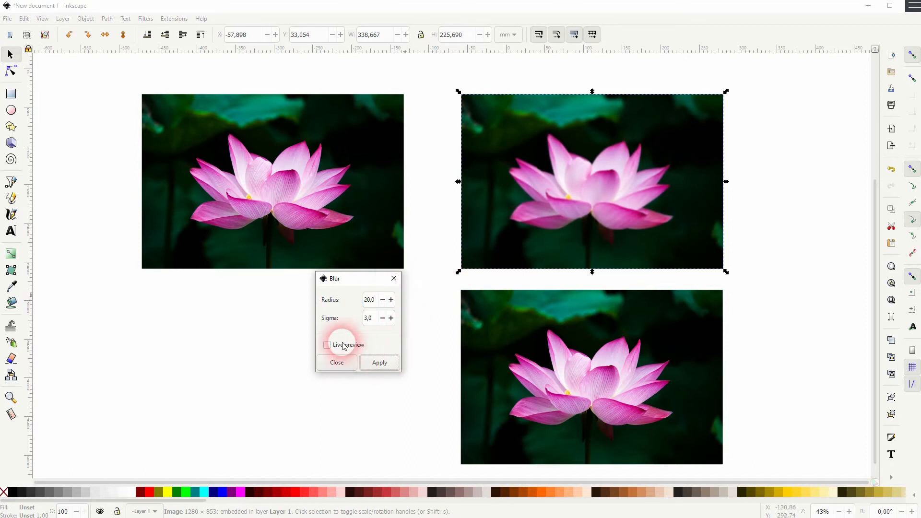
# - Apply the blur to the right-hand copy and draw a yellow circle below the original photo
pyautogui.click(328, 345)
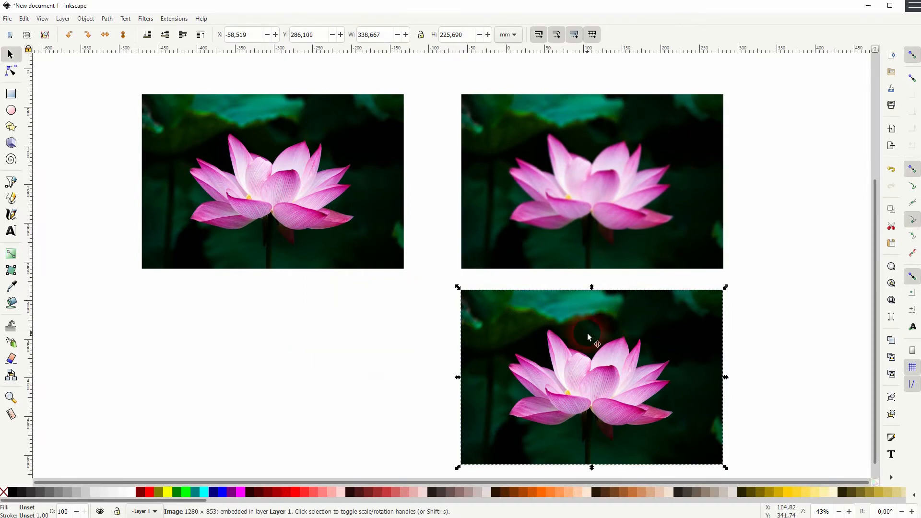
pyautogui.moveTo(573, 347)
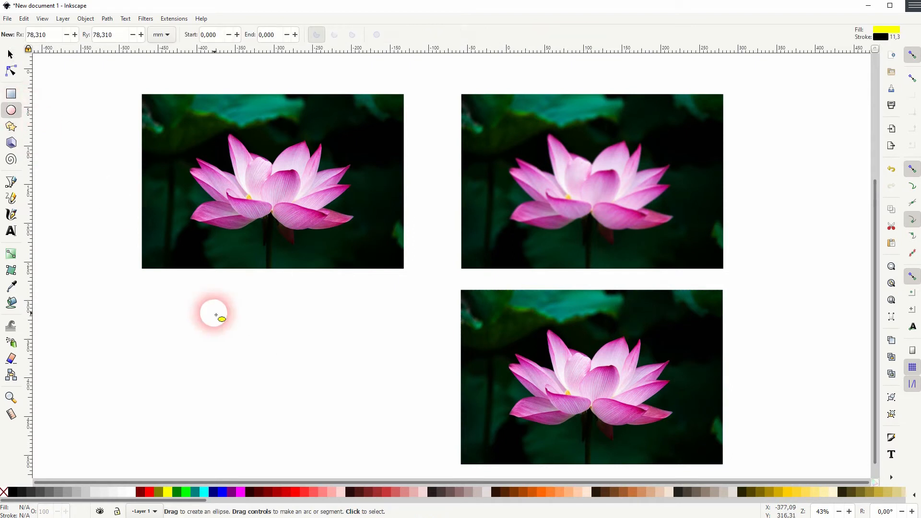
pyautogui.moveTo(215, 313); pyautogui.dragTo(375, 435)
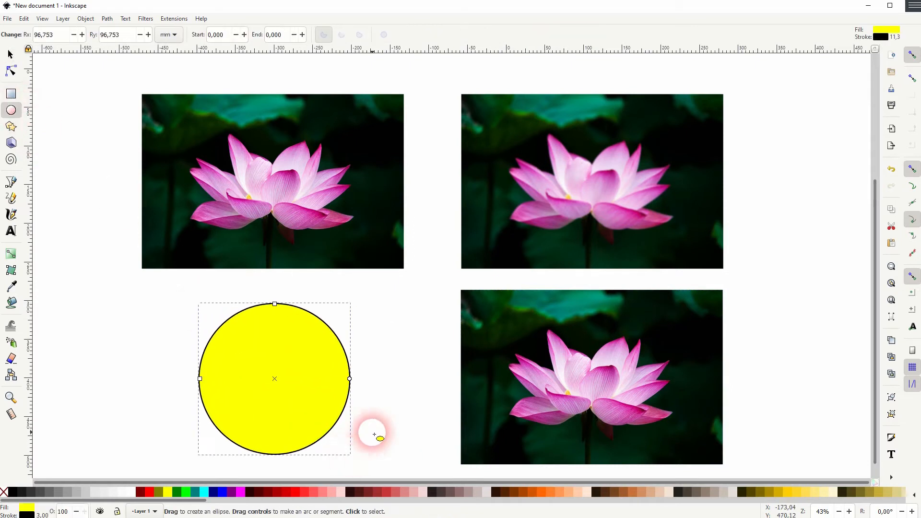
pyautogui.click(10, 54)
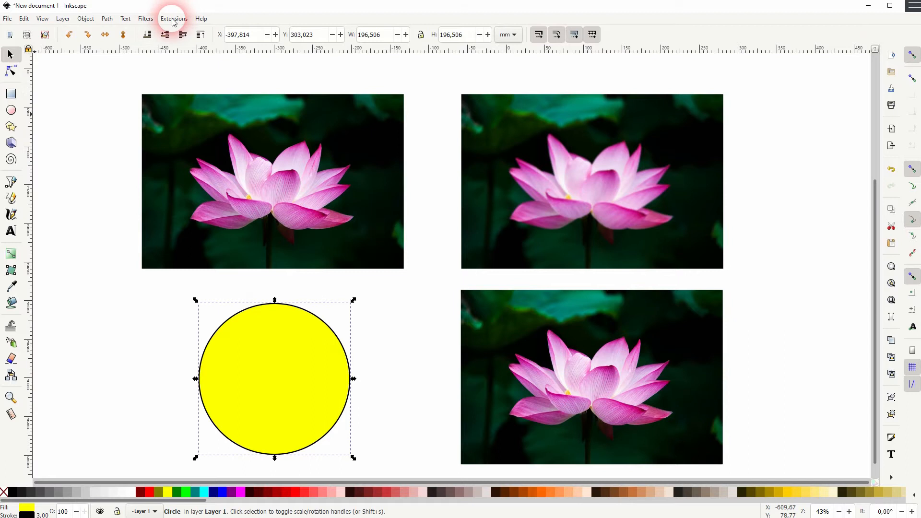
# - Run Raster Blur on the yellow circle with live preview and sigma 100, then apply it
pyautogui.click(174, 18)
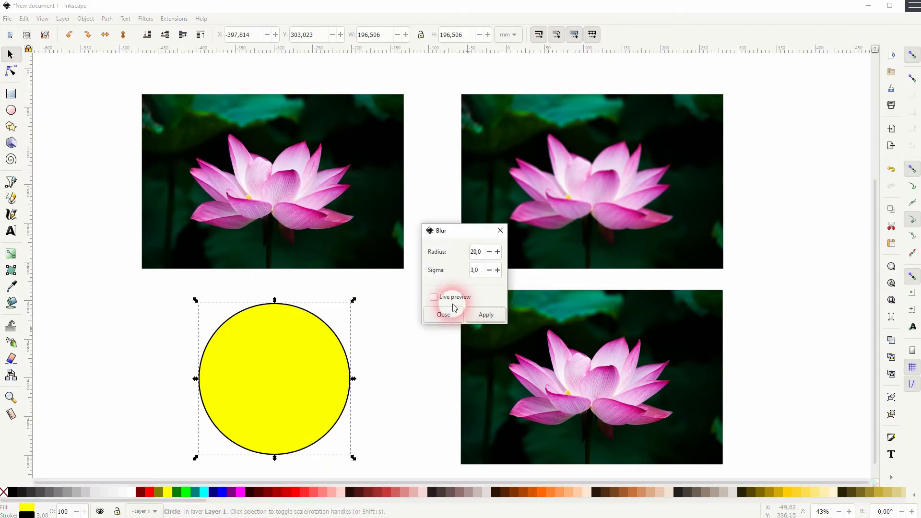
pyautogui.click(434, 296)
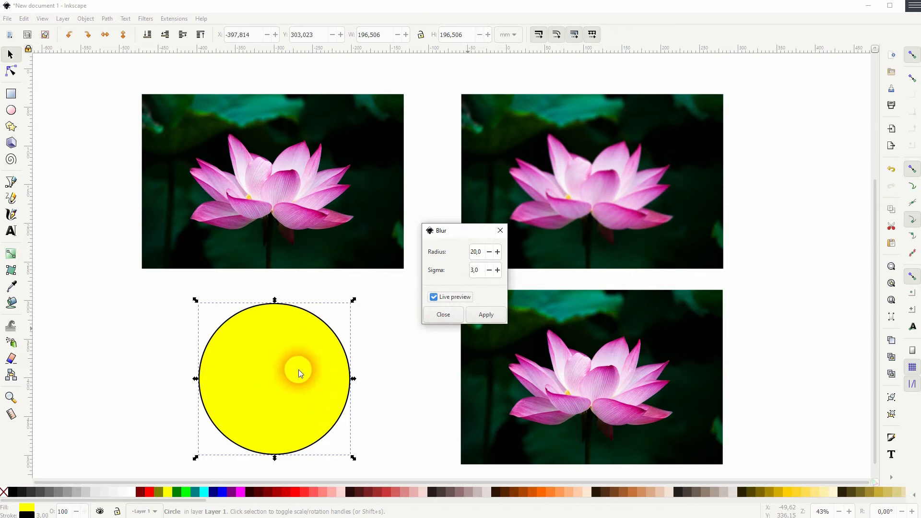
pyautogui.tripleClick(476, 269)
pyautogui.write('100')
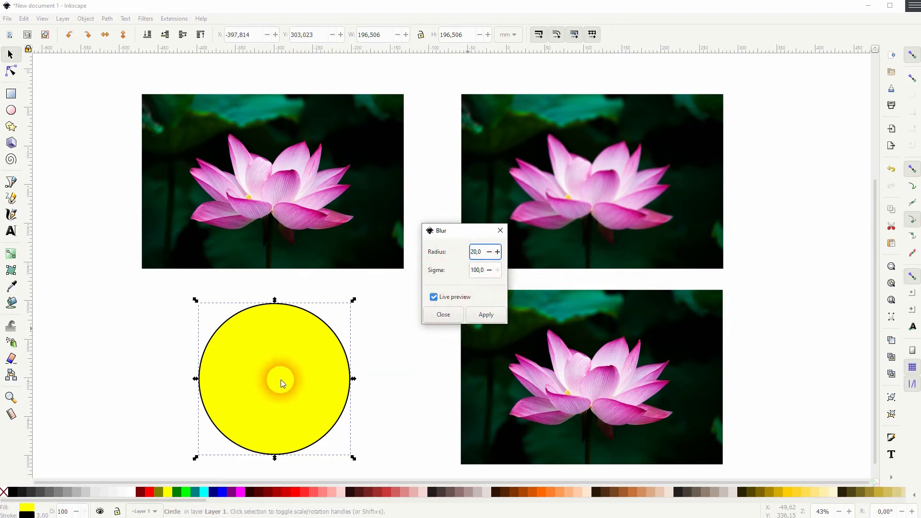
pyautogui.click(443, 315)
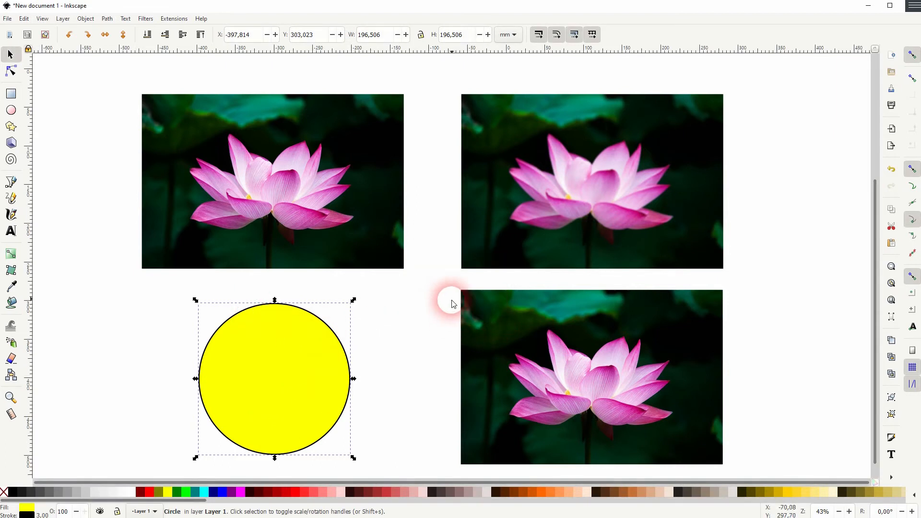
pyautogui.click(145, 18)
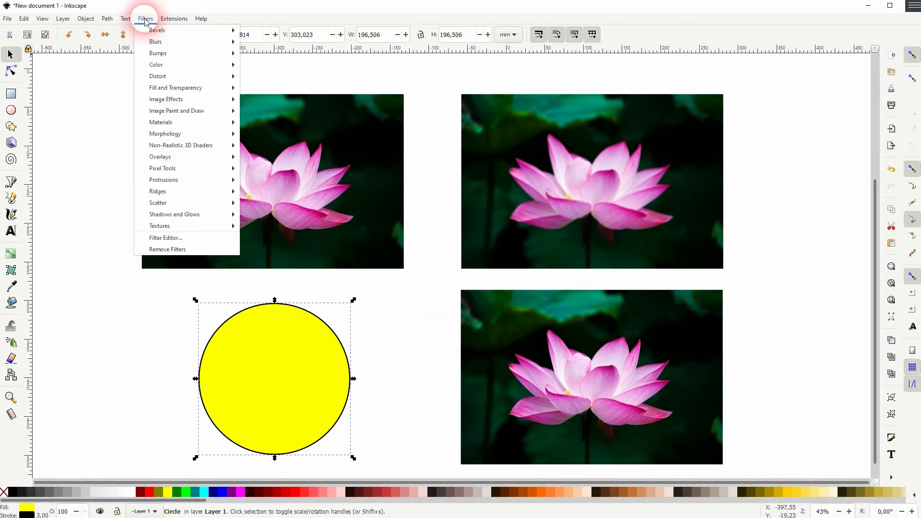
pyautogui.moveTo(155, 42)
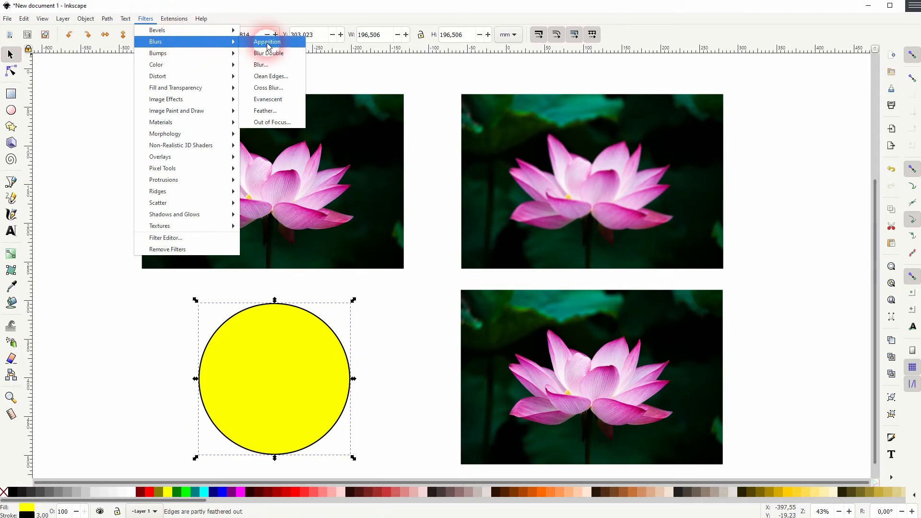
pyautogui.moveTo(282, 64)
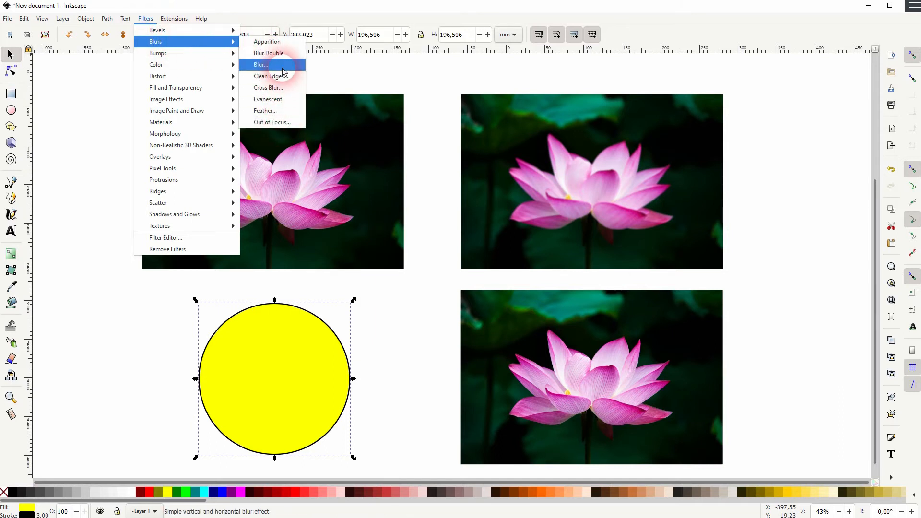
pyautogui.click(260, 64)
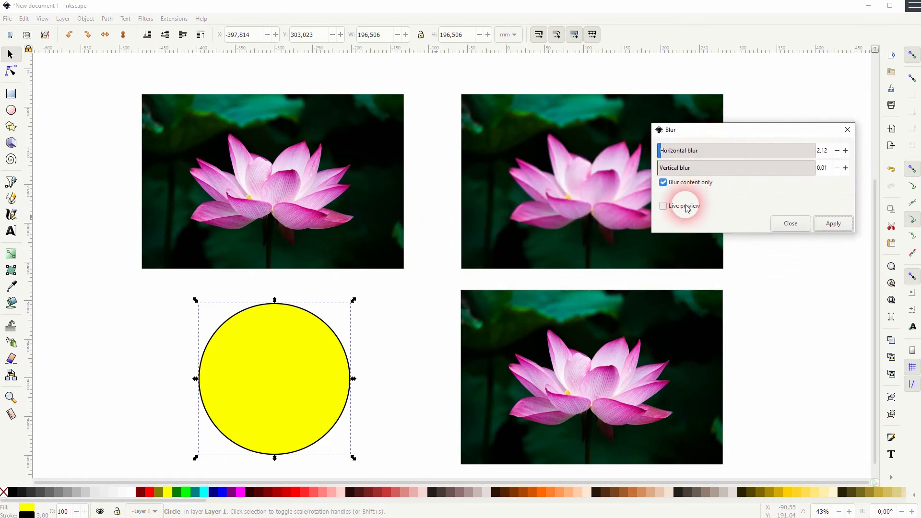
pyautogui.click(663, 206)
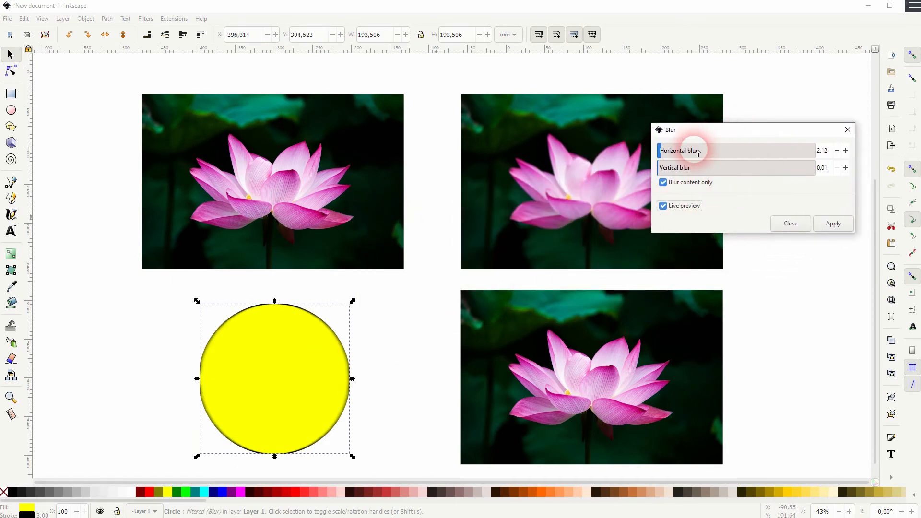
pyautogui.moveTo(699, 151); pyautogui.dragTo(737, 151)
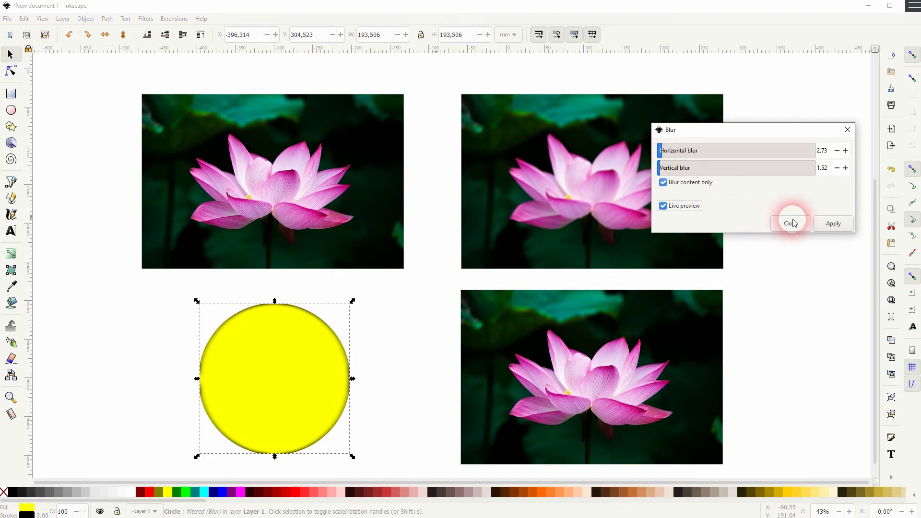
pyautogui.click(790, 224)
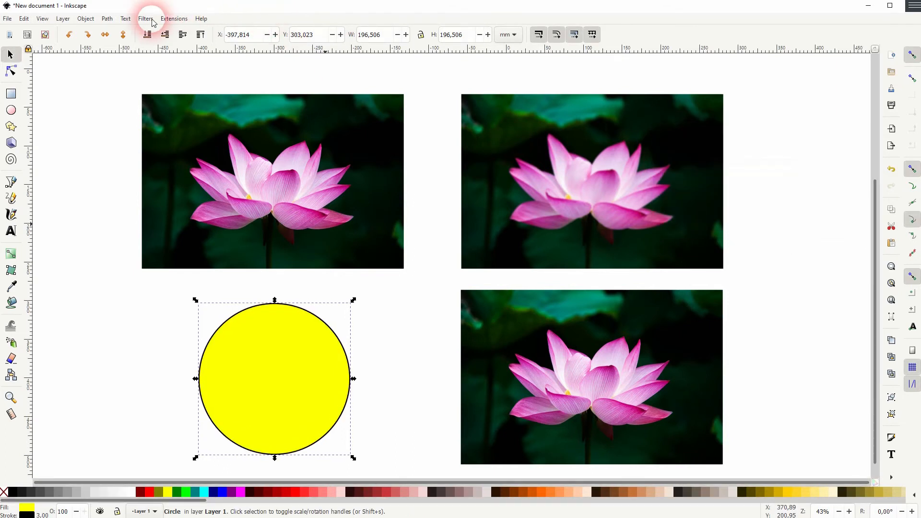
# - Apply a Feather filter of about 13.30 strength to the circle for soft fading edges
pyautogui.click(145, 19)
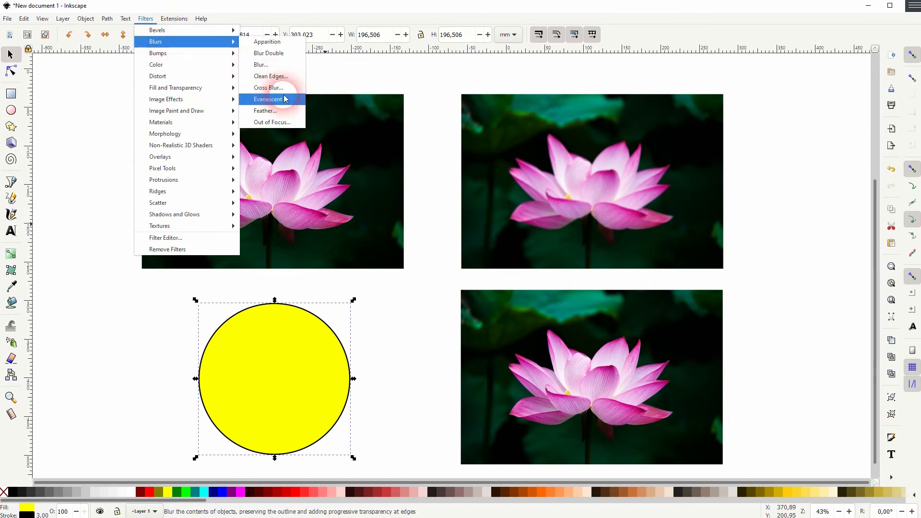
pyautogui.click(265, 110)
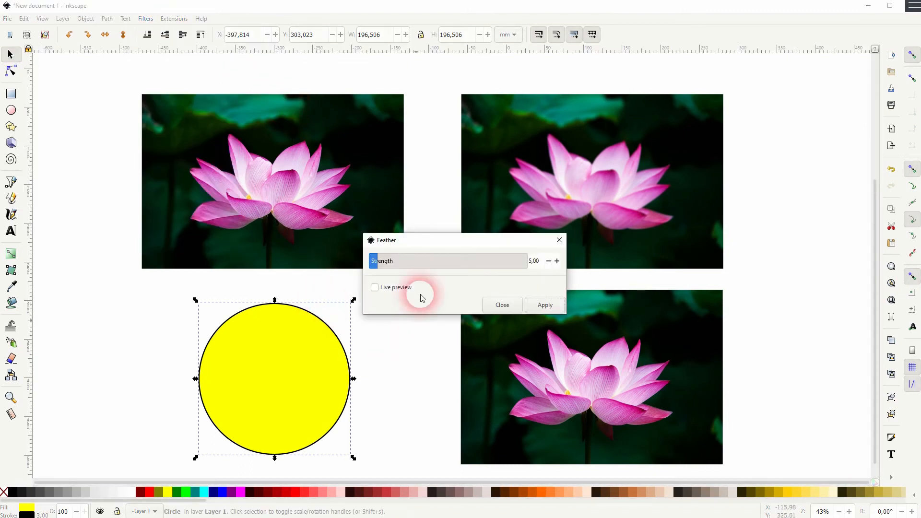
pyautogui.click(374, 287)
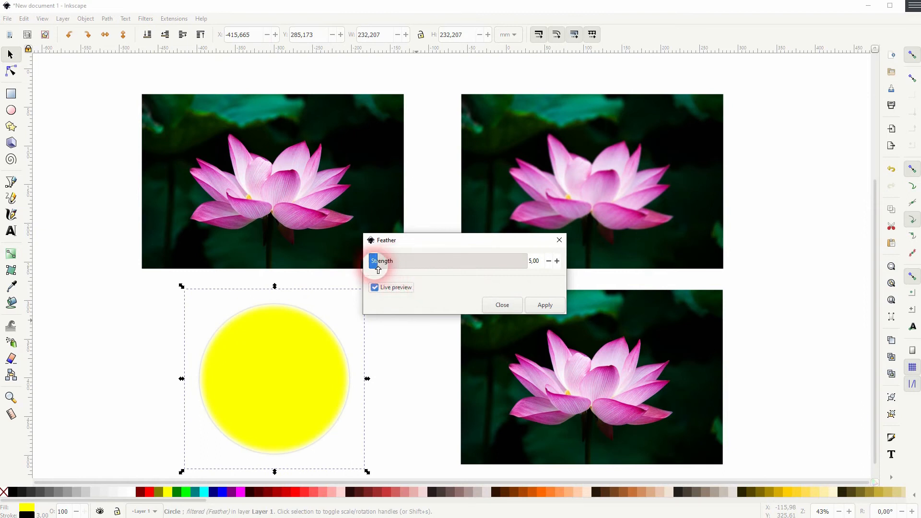
pyautogui.moveTo(379, 261); pyautogui.dragTo(372, 261)
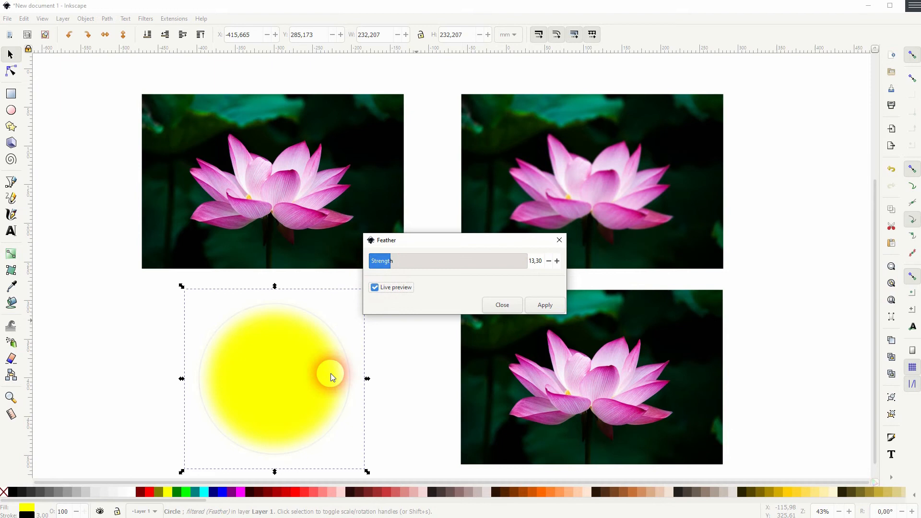
pyautogui.click(501, 305)
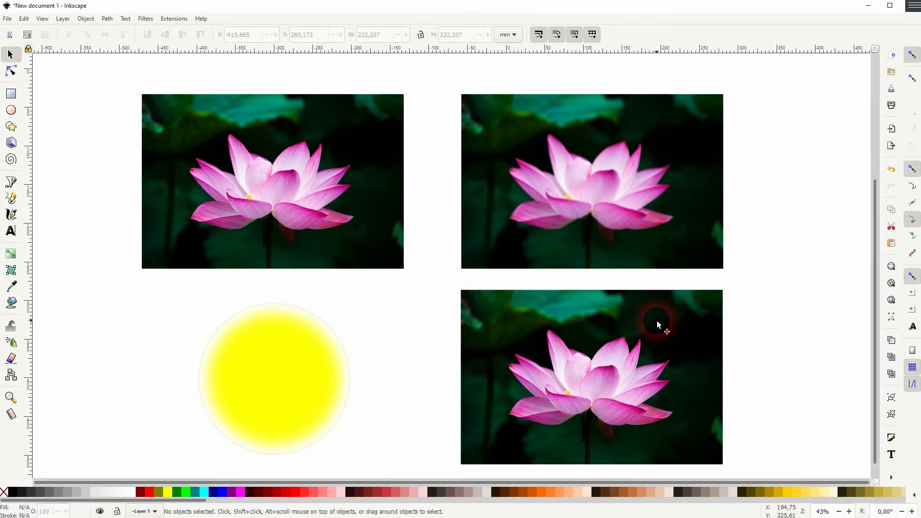
# - Bring up the Filters Blur settings for the lower-right lotus photo
pyautogui.click(145, 18)
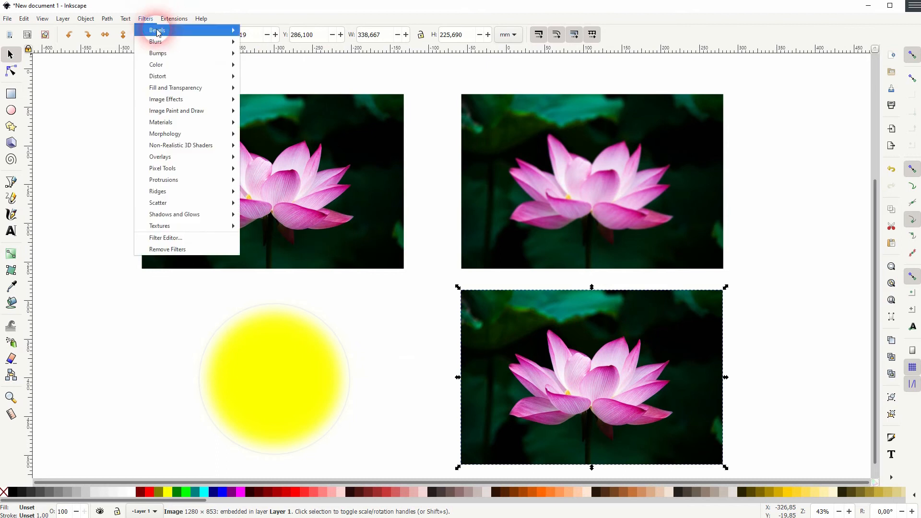
pyautogui.click(156, 41)
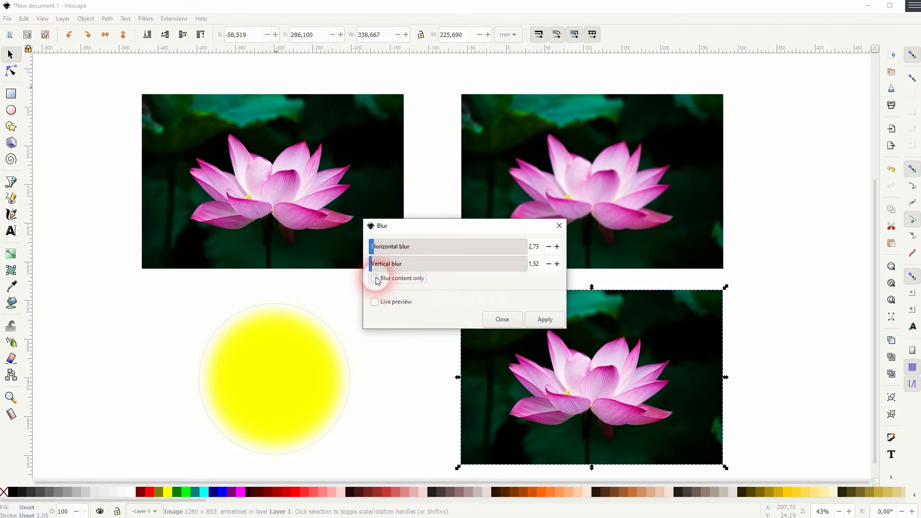
pyautogui.click(376, 302)
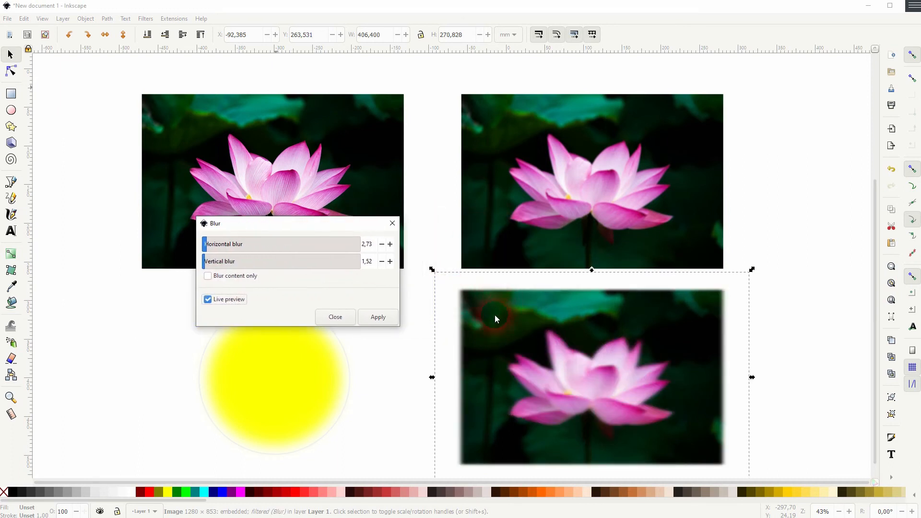
# - Set horizontal and vertical blur to 1.00 with content-only blurring and apply it
pyautogui.click(208, 275)
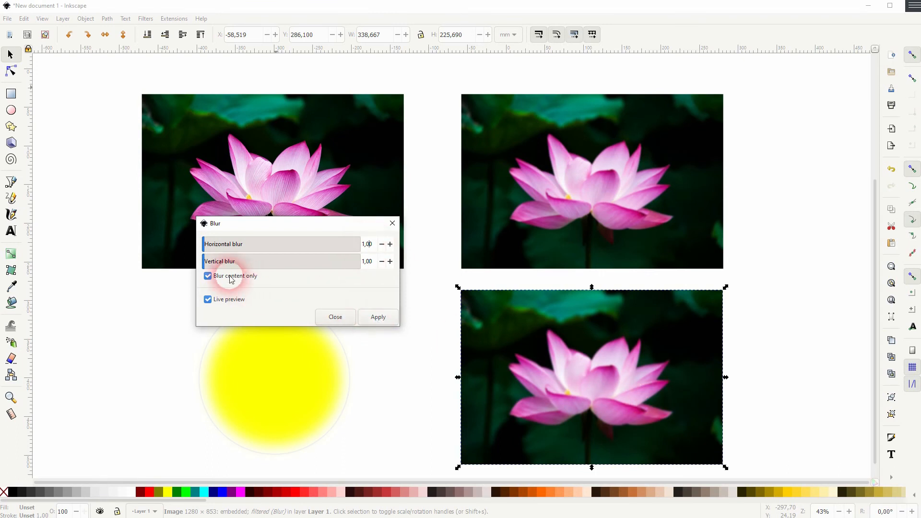
pyautogui.click(208, 275)
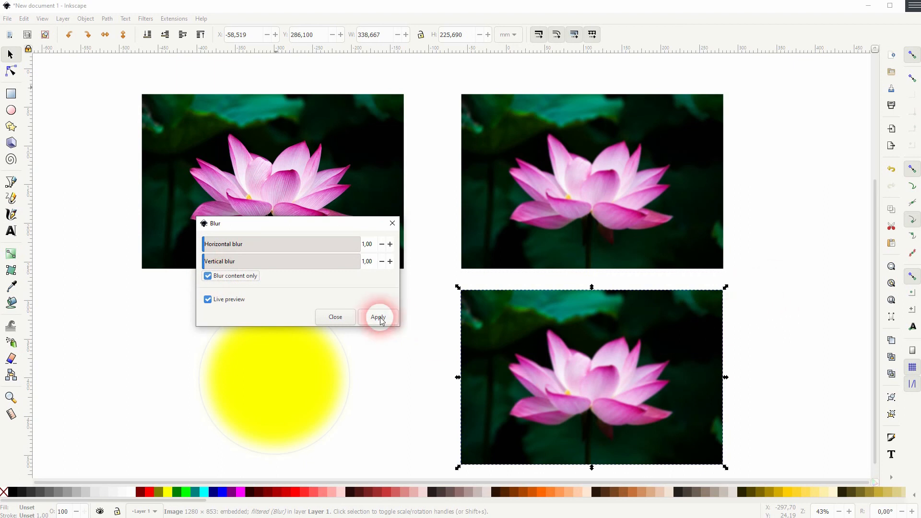
pyautogui.click(335, 317)
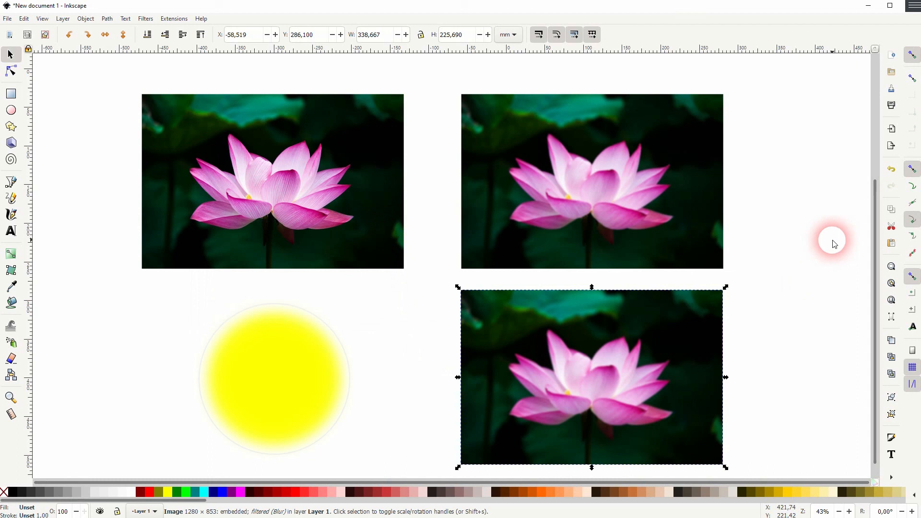
pyautogui.moveTo(811, 249)
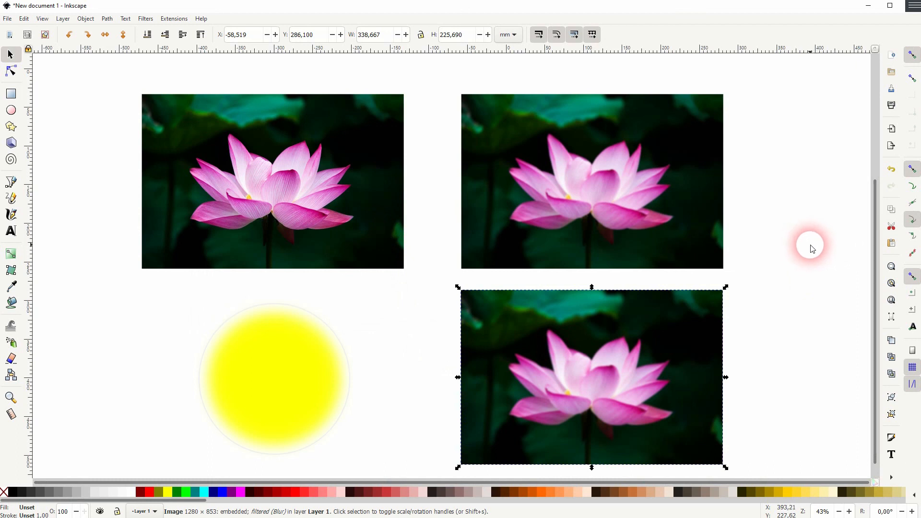